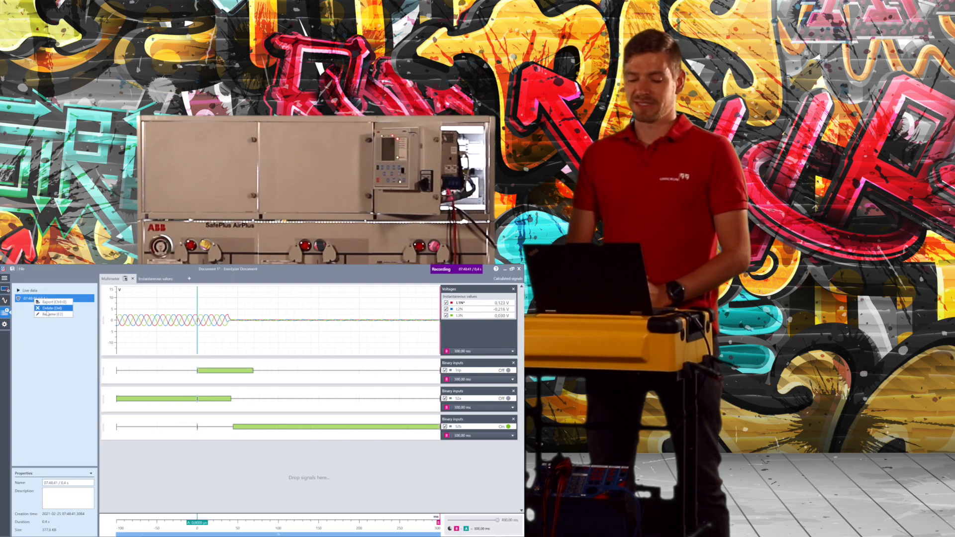
Rename the recorded breaker-open measurement, entering 'Trigger' as the new name.
left_click(50, 314)
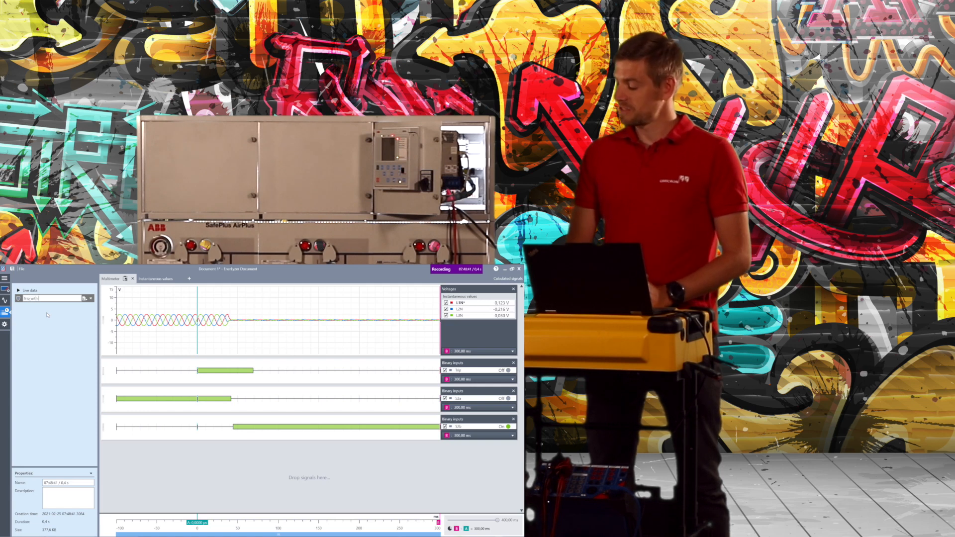
type("Trigger")
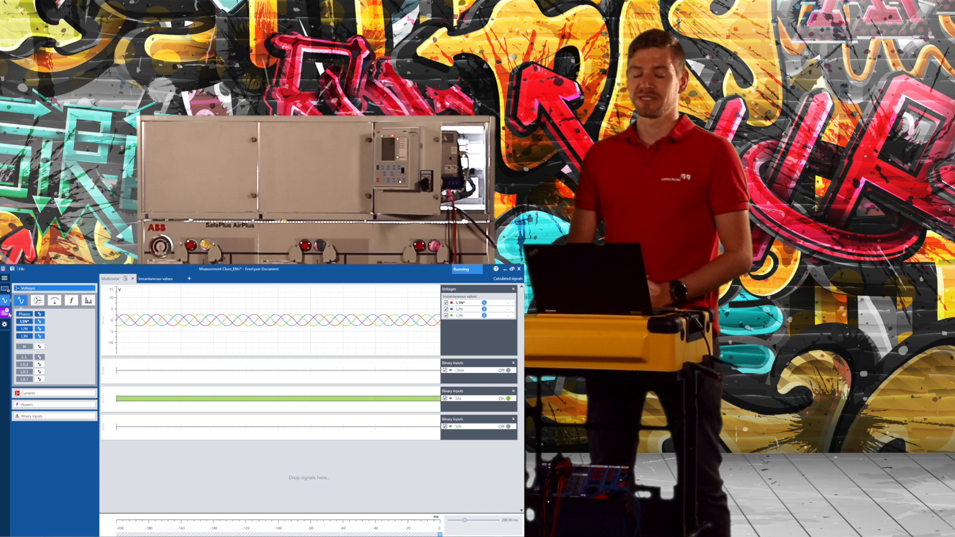
Show the data list of live data and recordings beside the running close measurement.
left_click(5, 298)
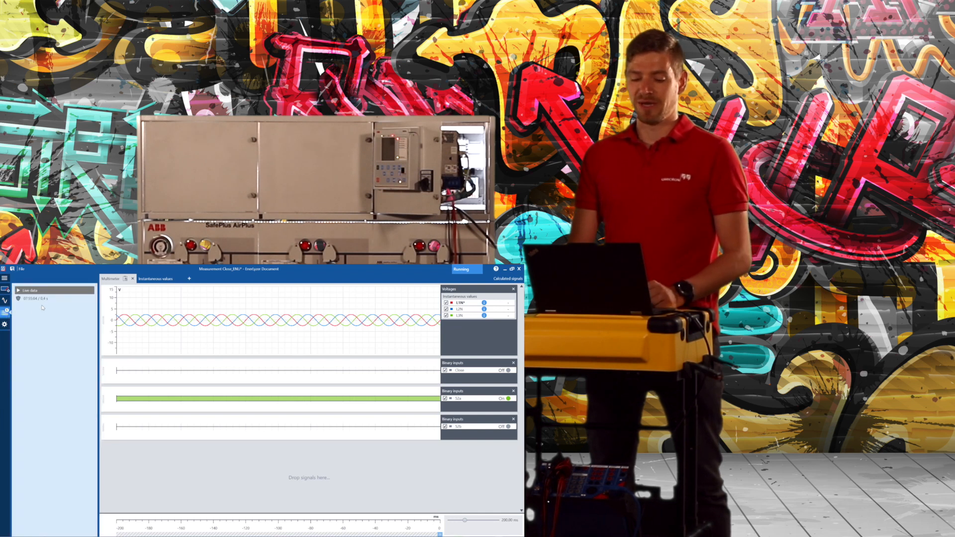